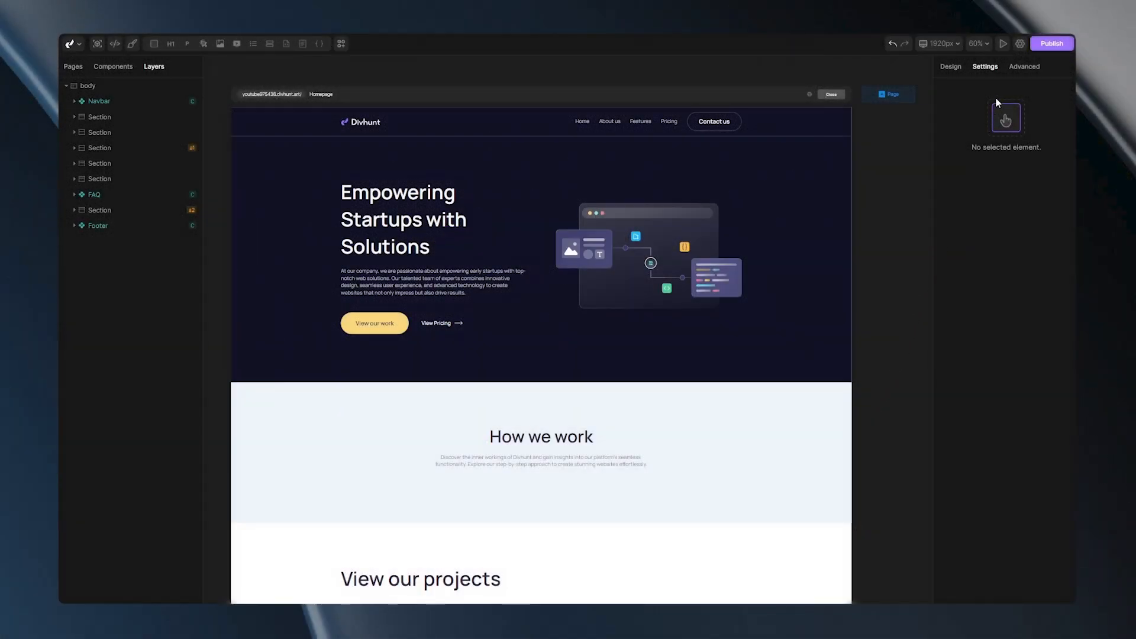
# - Review the site's installed plugins to confirm the YouTube embed is available
pyautogui.click(1020, 43)
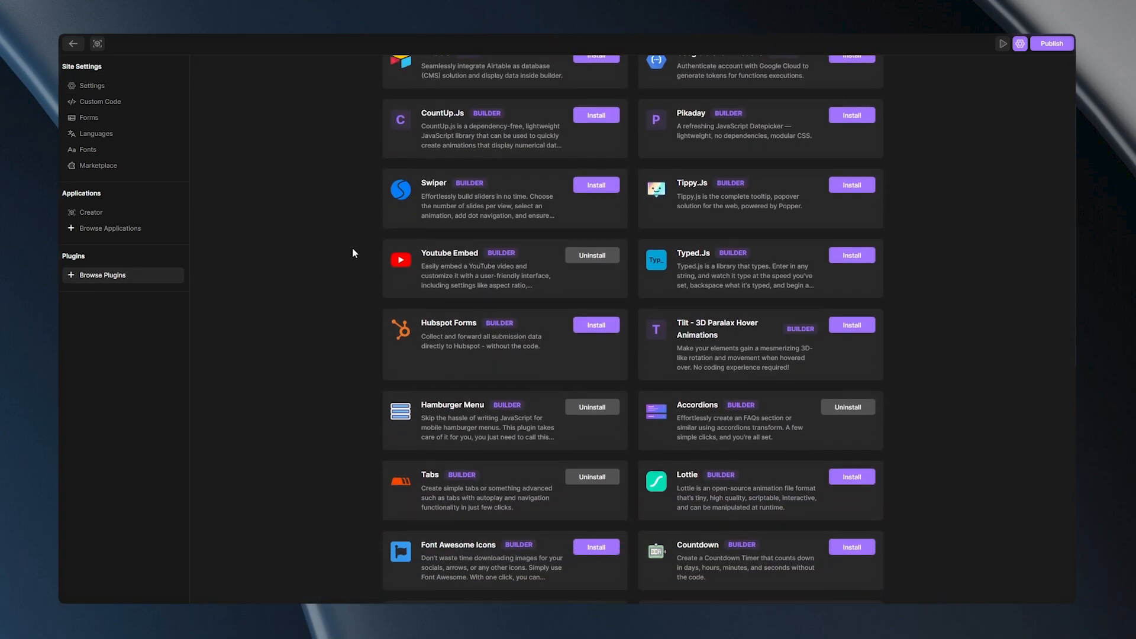
pyautogui.scroll(-3)
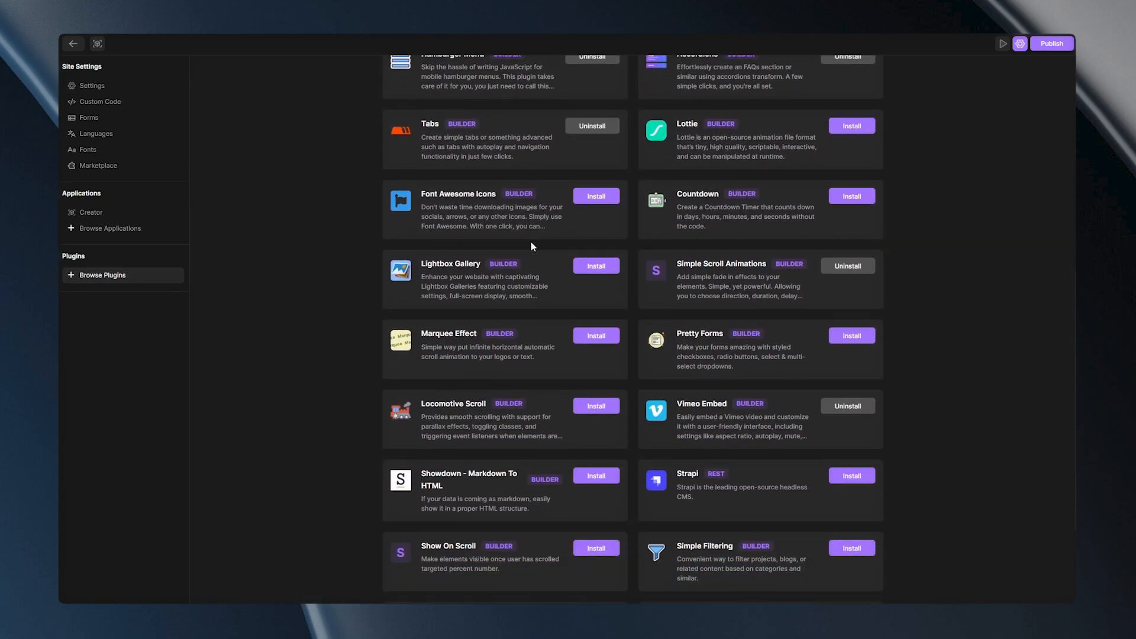
pyautogui.scroll(-3)
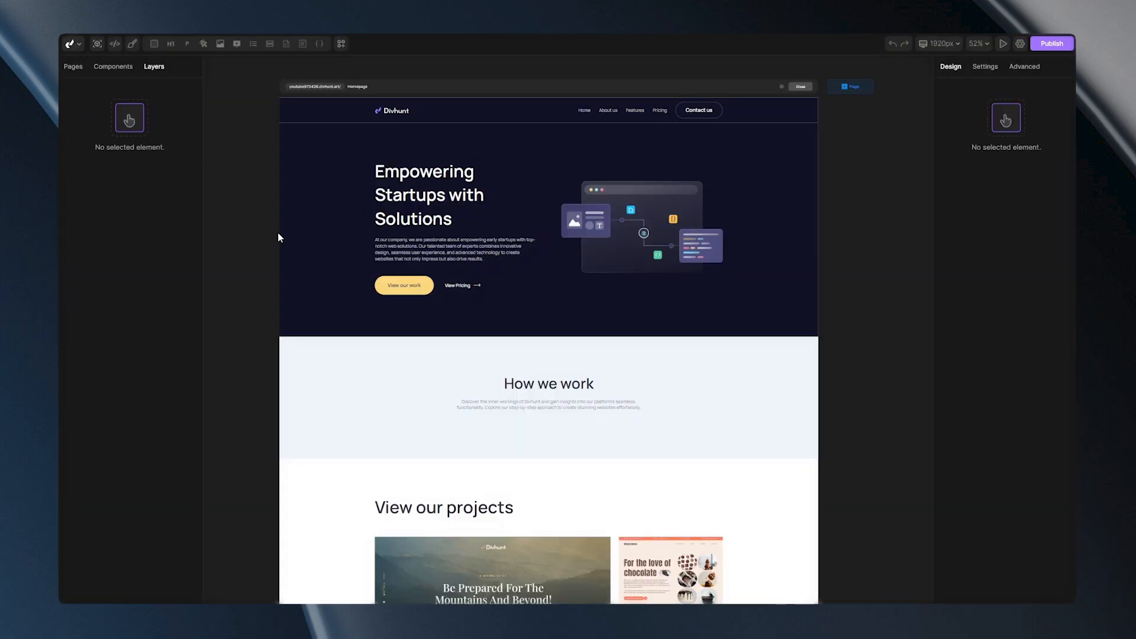
# - Add the Youtube block from the Blocks library under the How we work paragraph
pyautogui.click(341, 42)
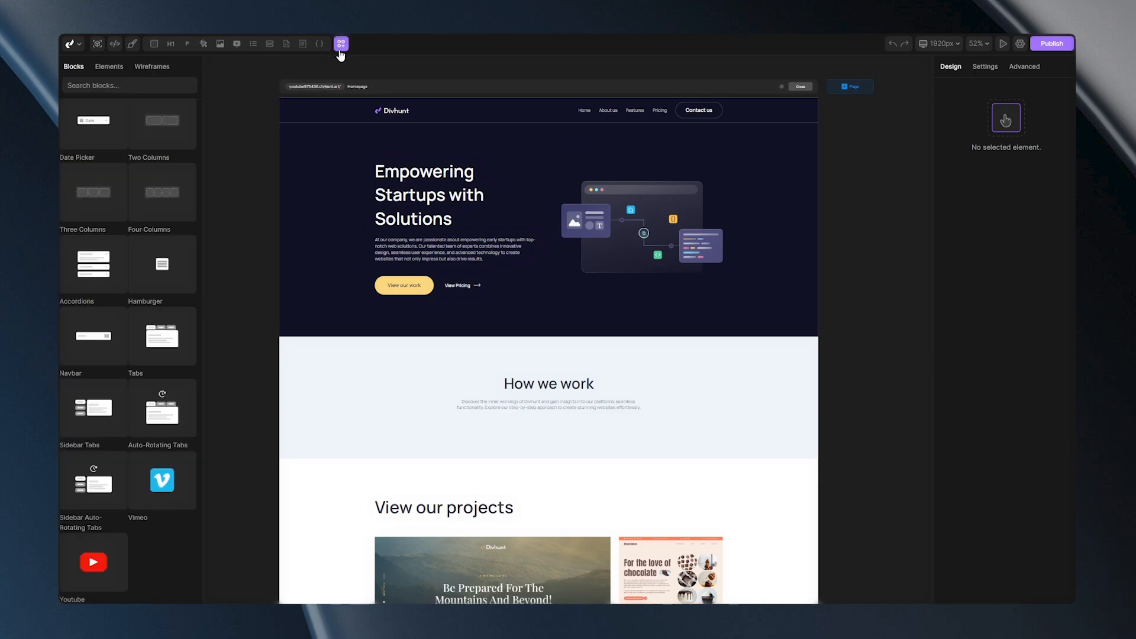
pyautogui.moveTo(116, 561)
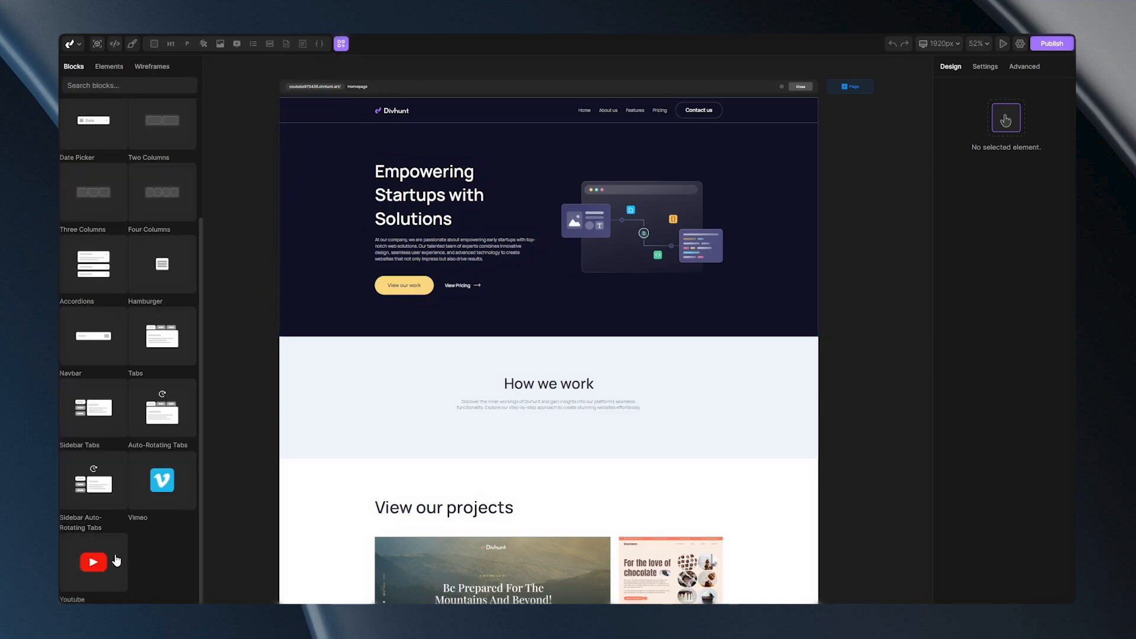
pyautogui.moveTo(91, 568)
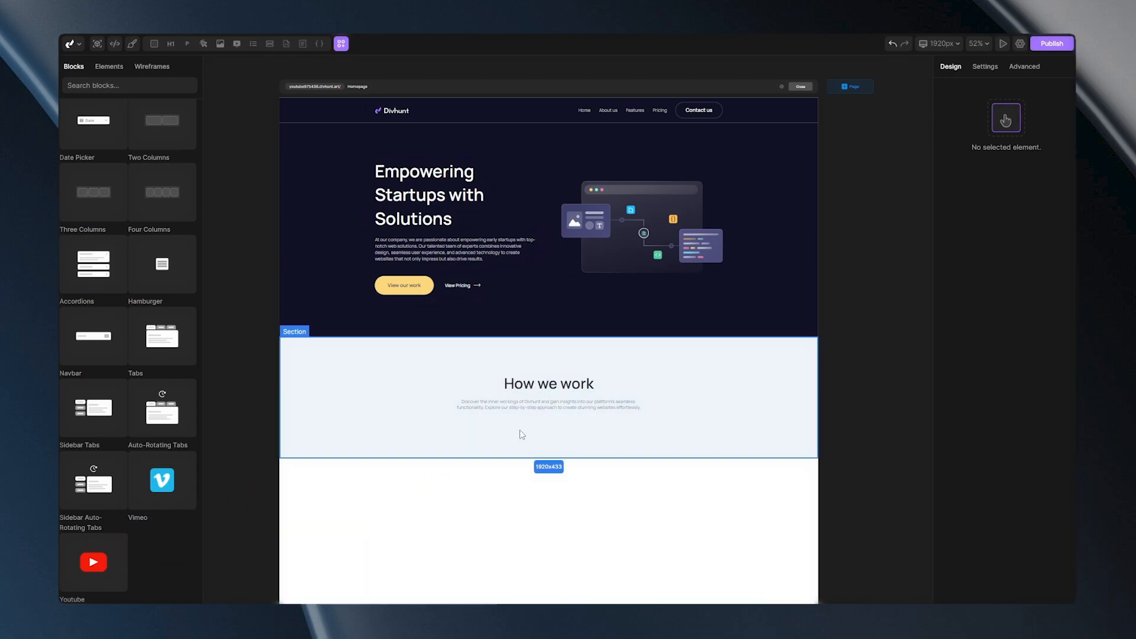
pyautogui.scroll(-3)
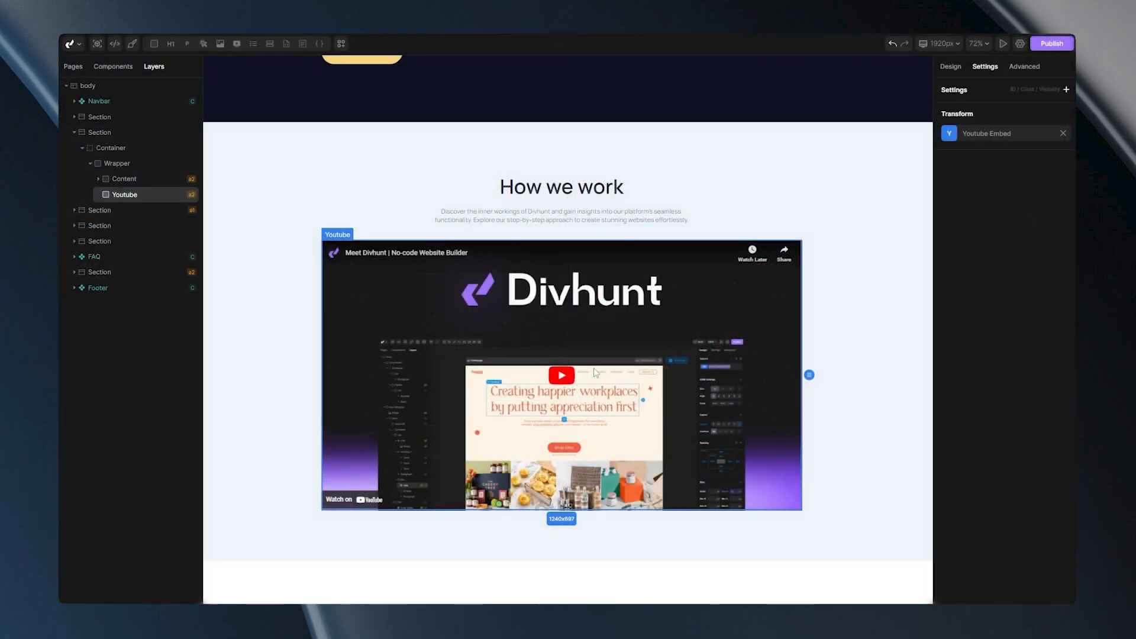
pyautogui.moveTo(580, 389)
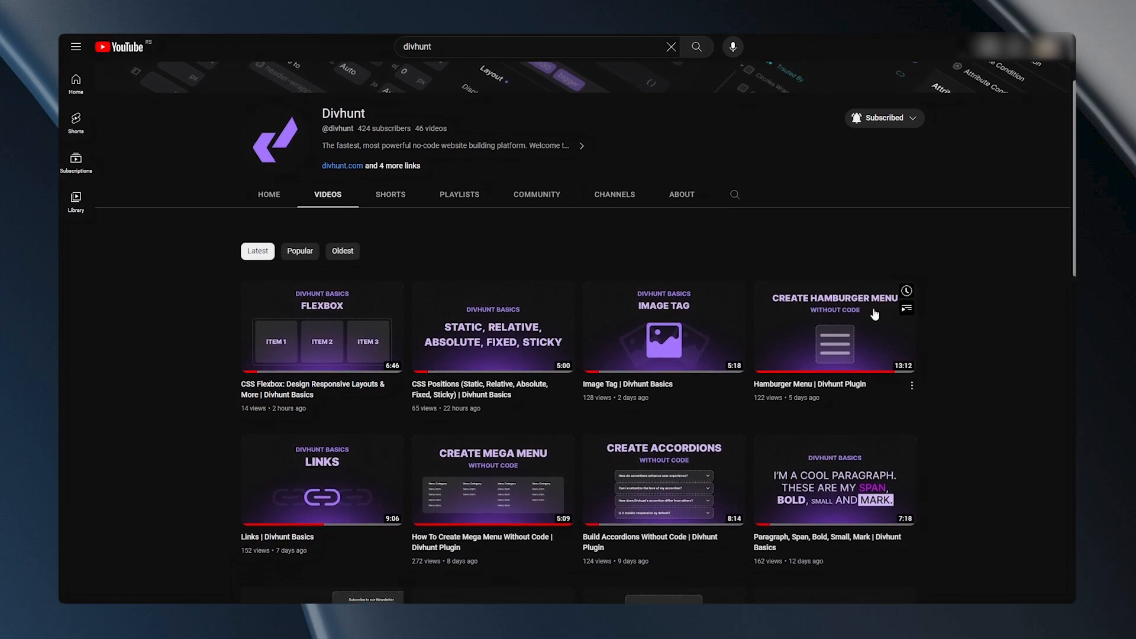
# - Copy the video URL of Divhunt's CSS Flexbox Basics video on YouTube
pyautogui.click(322, 328)
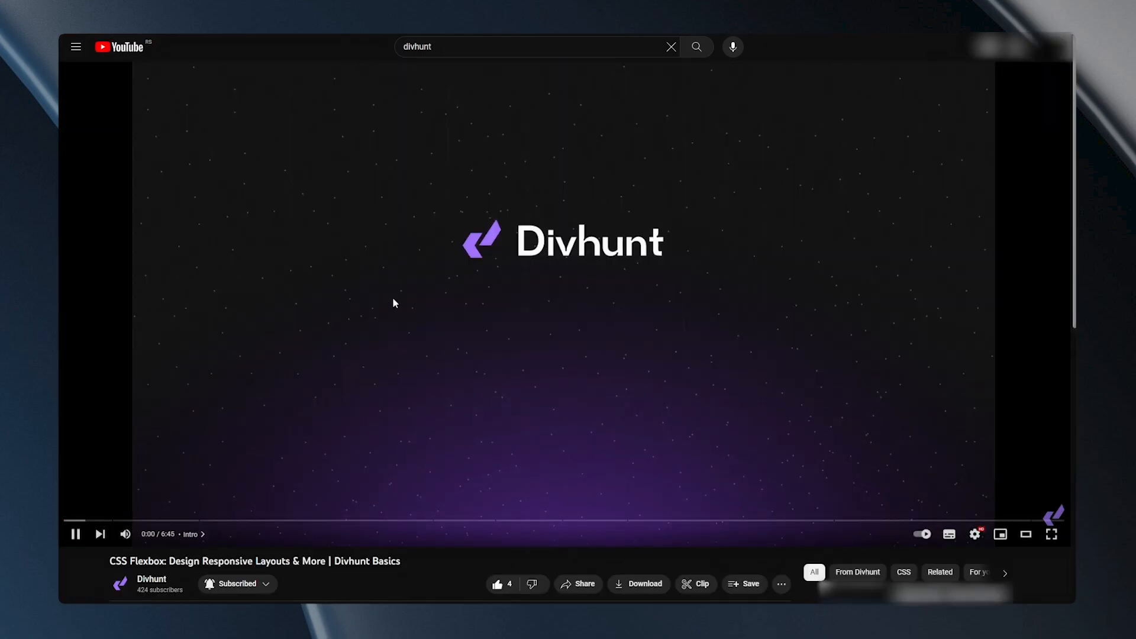
pyautogui.rightClick(394, 303)
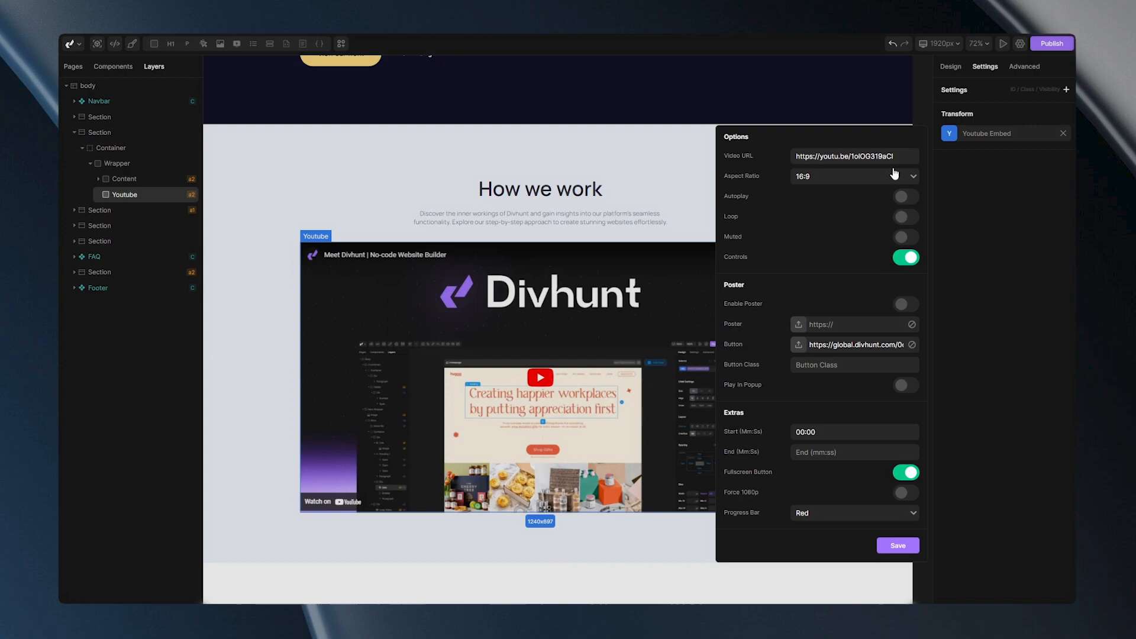
pyautogui.write('https://youtu.be/TMNH-0cdOUY')
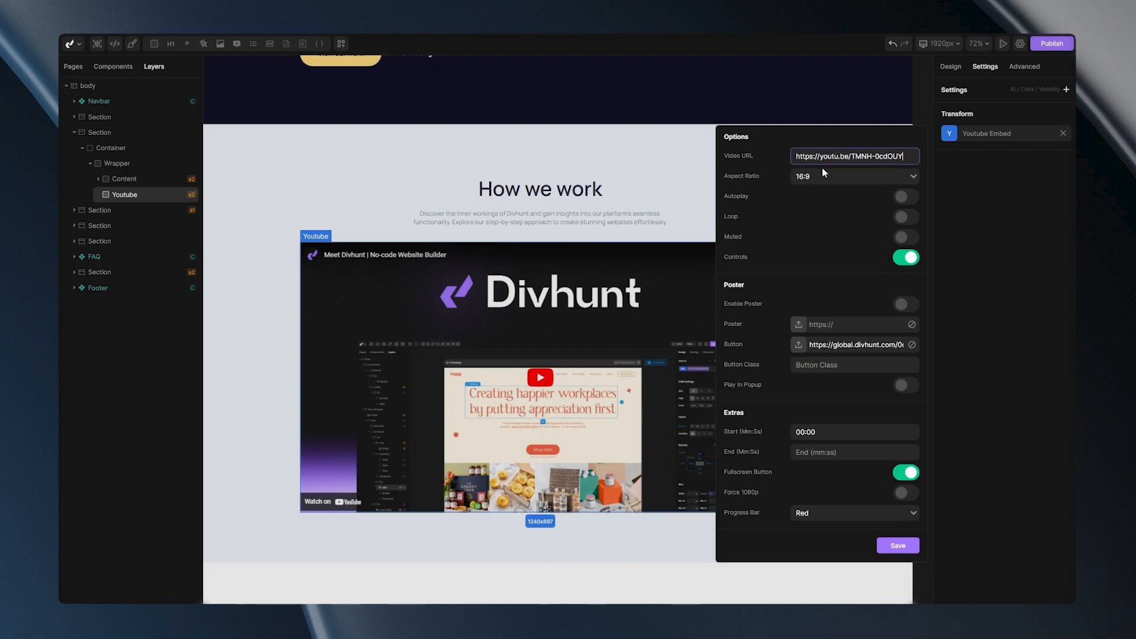
pyautogui.click(854, 176)
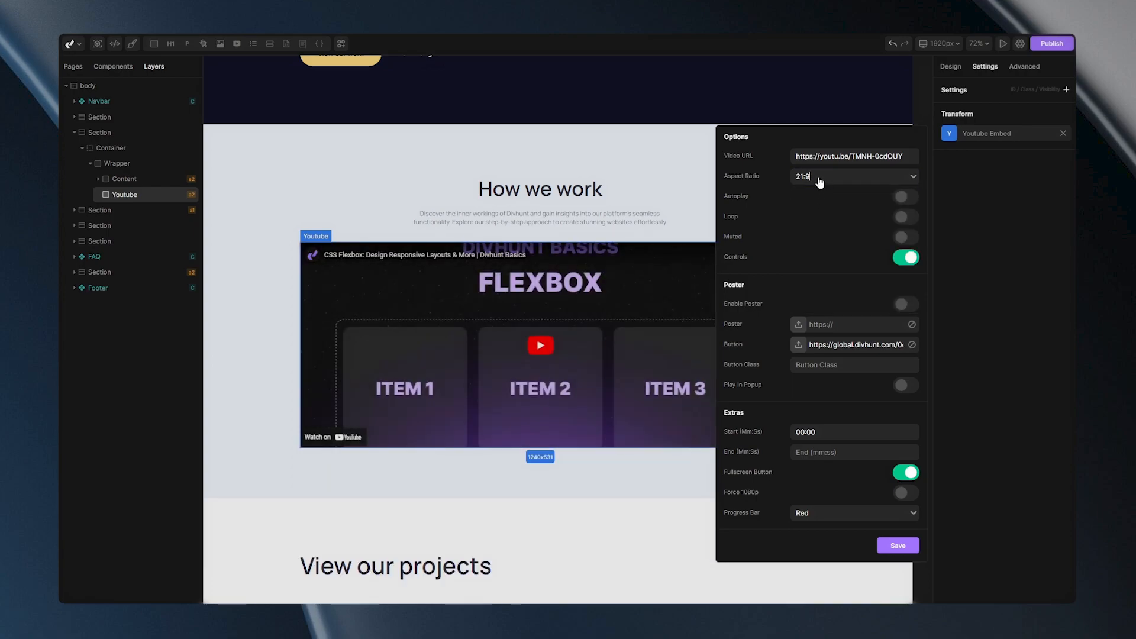
pyautogui.click(855, 176)
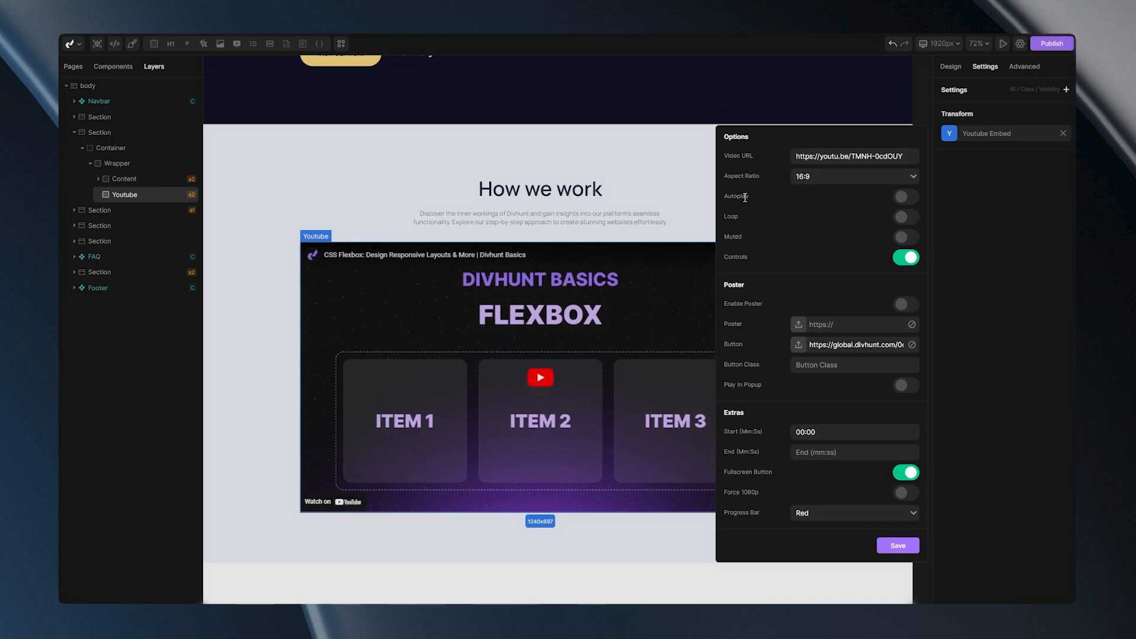
pyautogui.moveTo(745, 214)
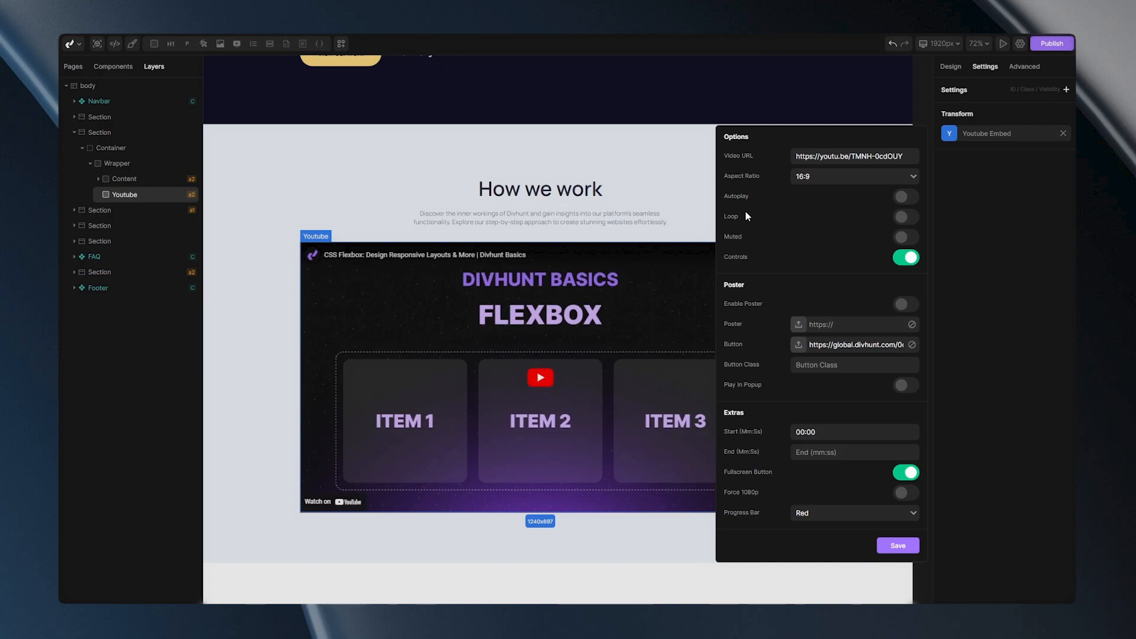
pyautogui.moveTo(736, 226)
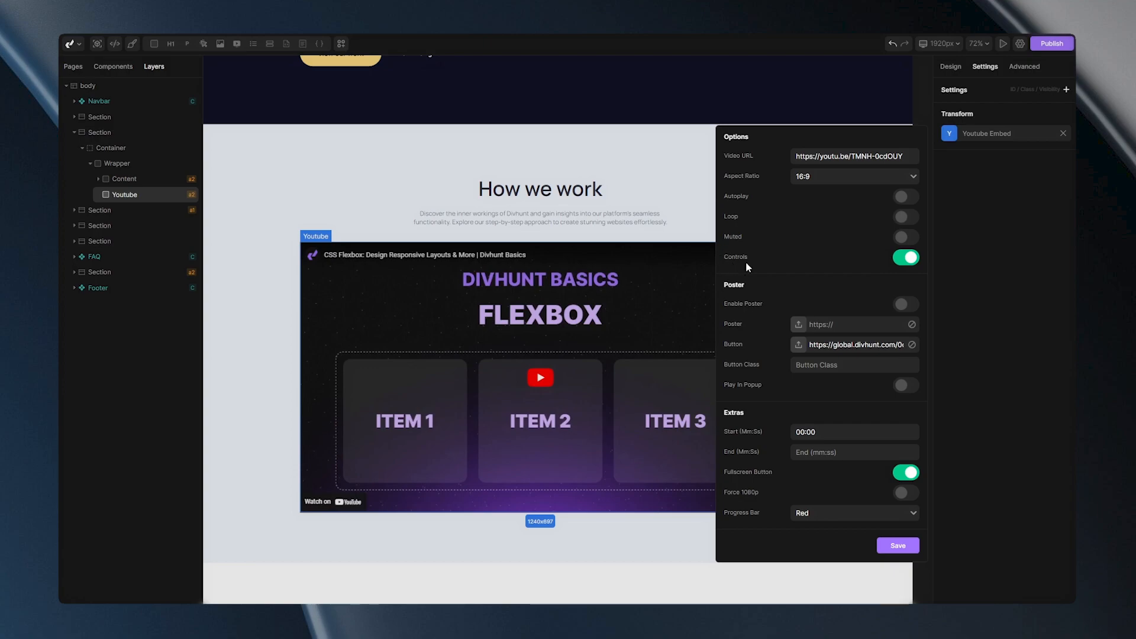
# - Test the Autoplay and Controls toggles, leaving autoplay off and controls shown
pyautogui.click(906, 196)
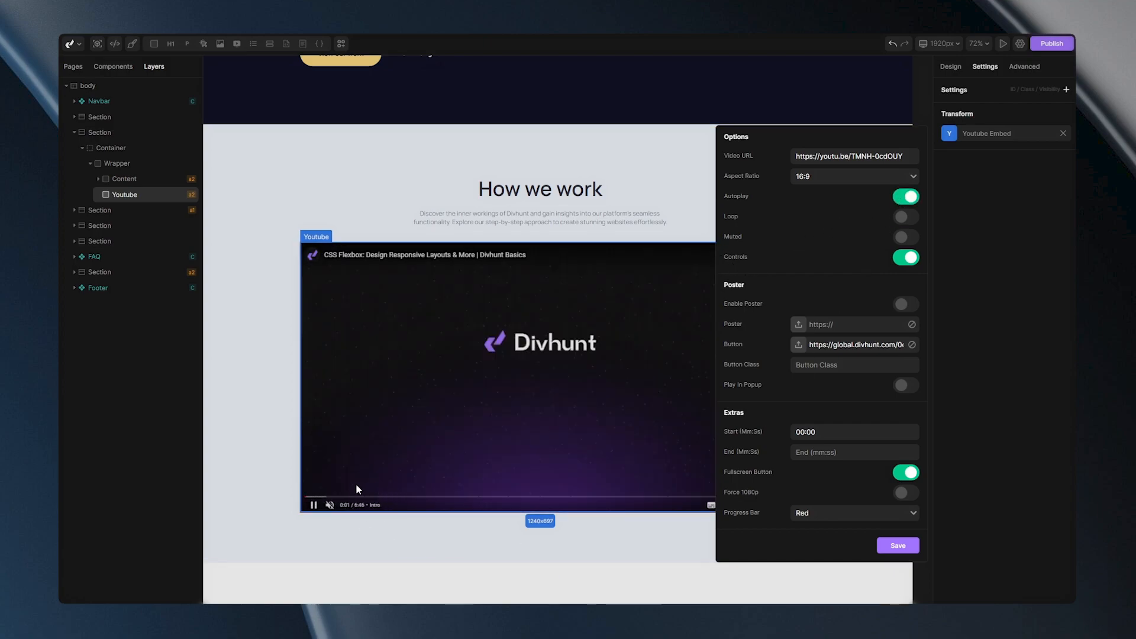
pyautogui.click(906, 256)
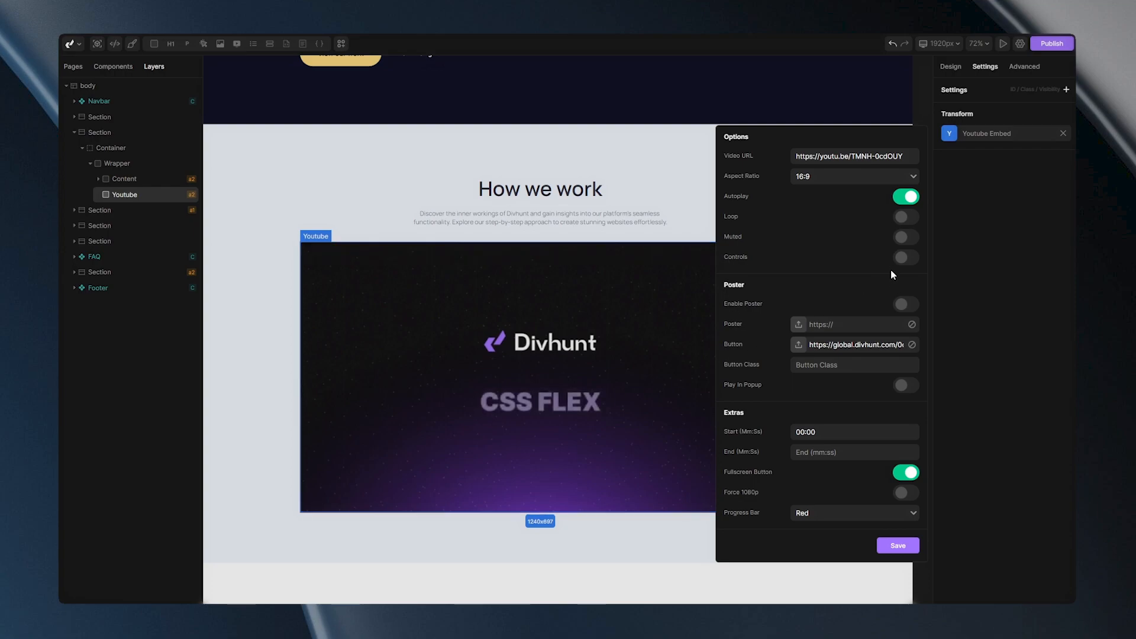
pyautogui.click(906, 256)
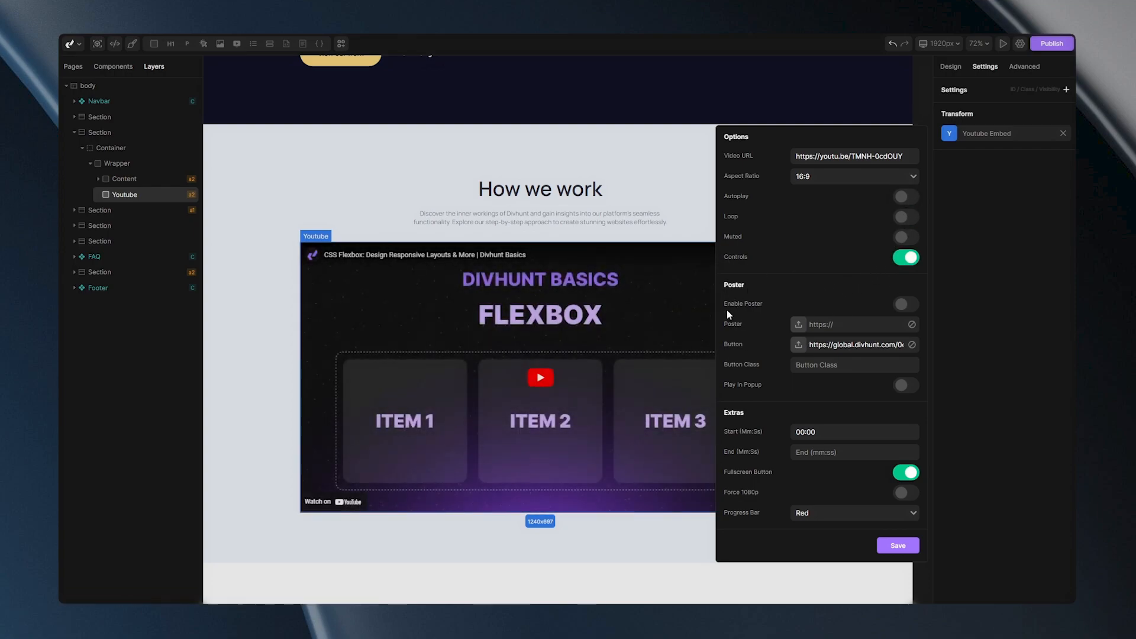
# - Enable the poster and upload Poster.jpeg as the embed's poster image
pyautogui.scroll(-3)
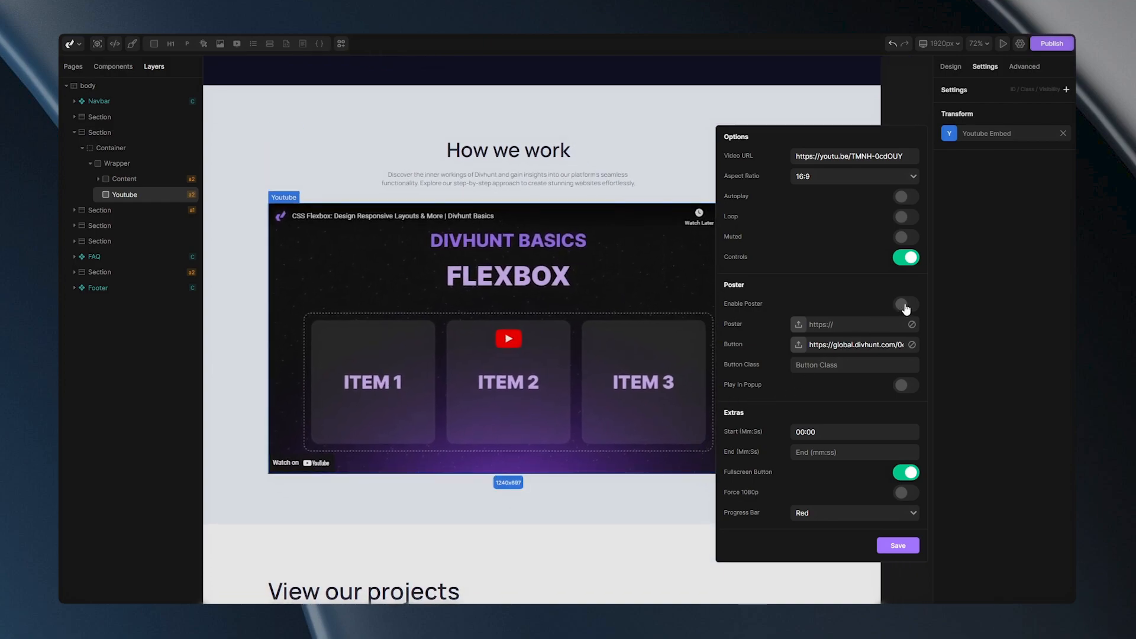
pyautogui.click(905, 303)
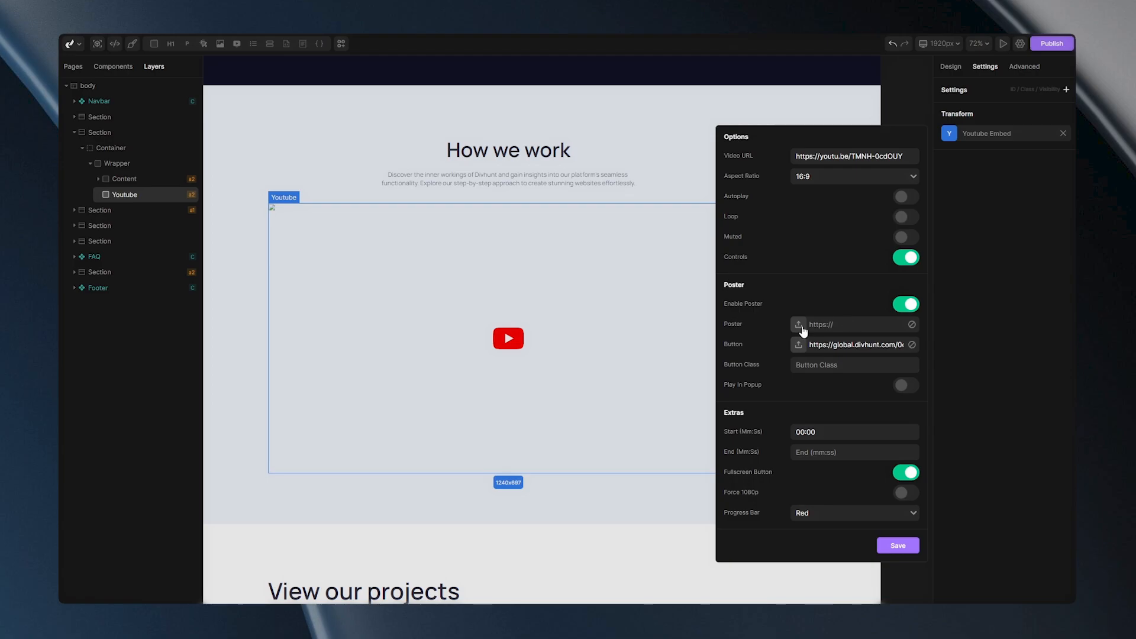
pyautogui.click(798, 324)
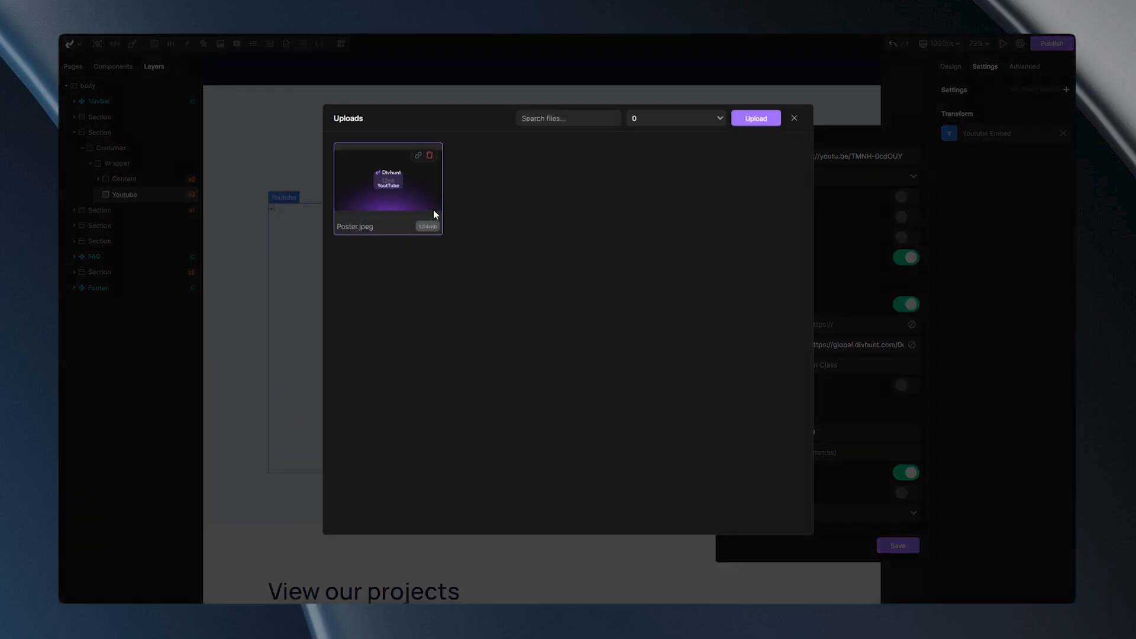
pyautogui.click(794, 117)
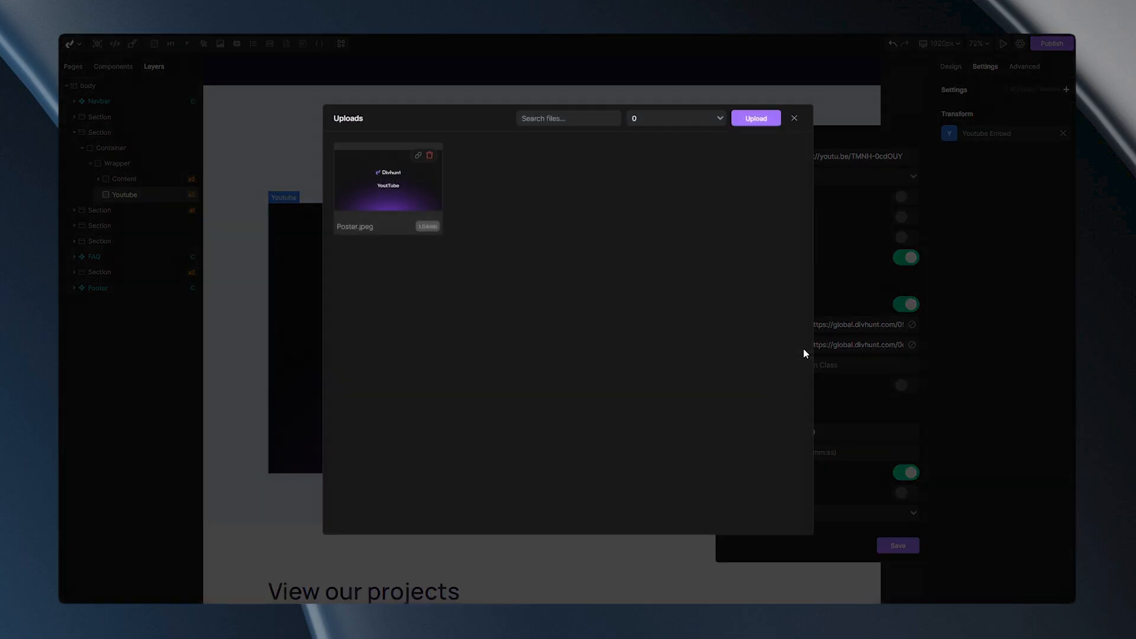
# - Upload play btn.svg as the purple play button, then launch the homepage preview
pyautogui.click(756, 117)
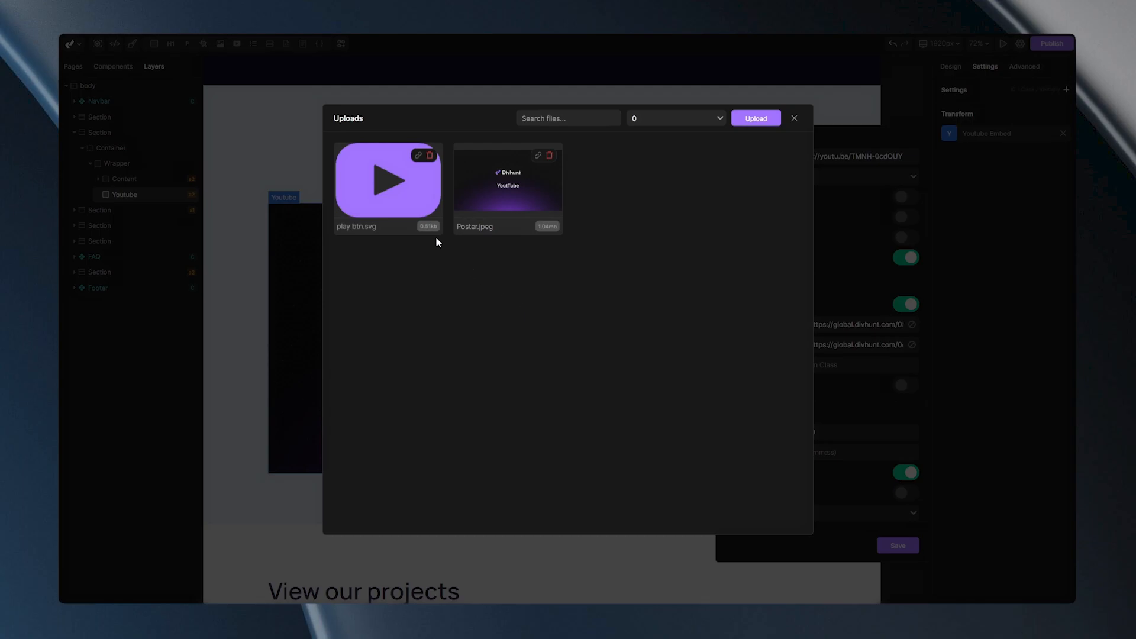
pyautogui.click(795, 117)
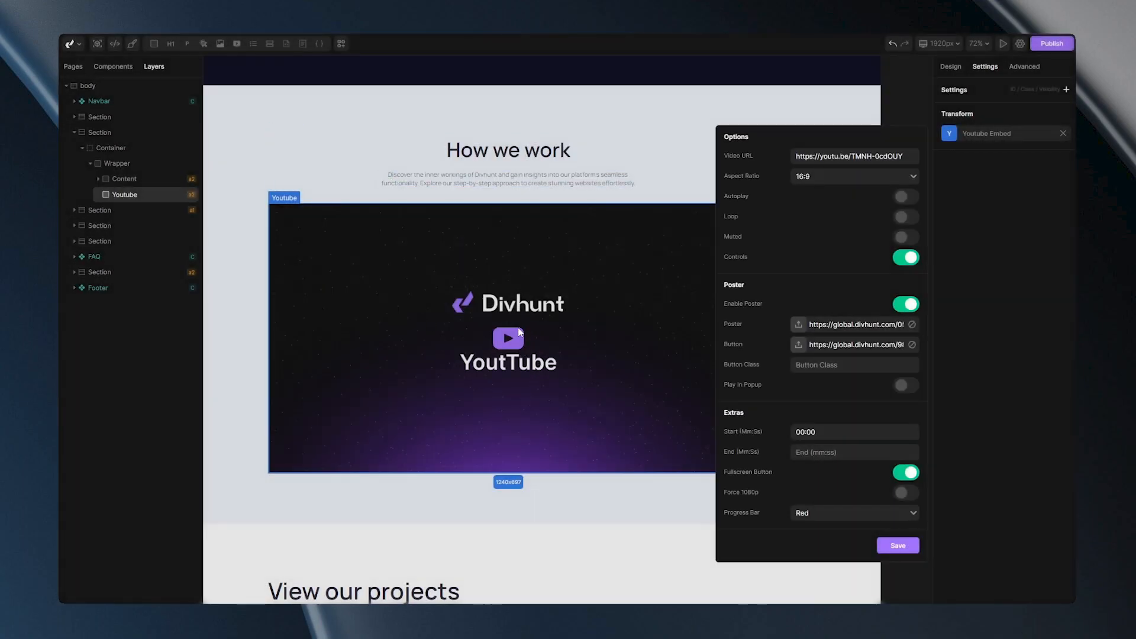
pyautogui.click(853, 364)
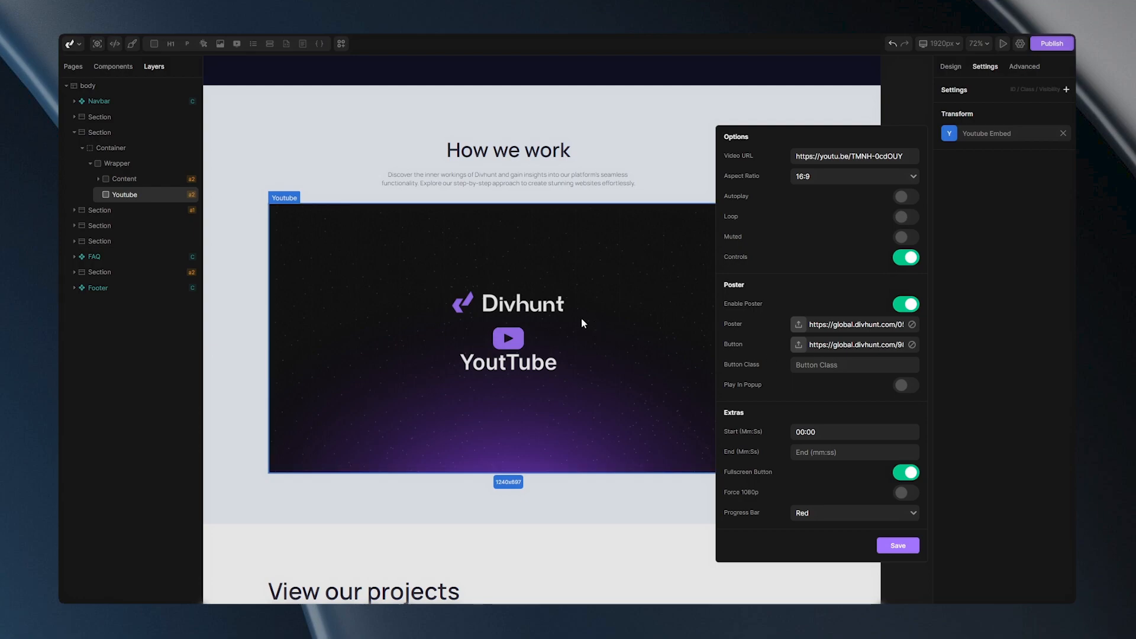
pyautogui.moveTo(446, 284)
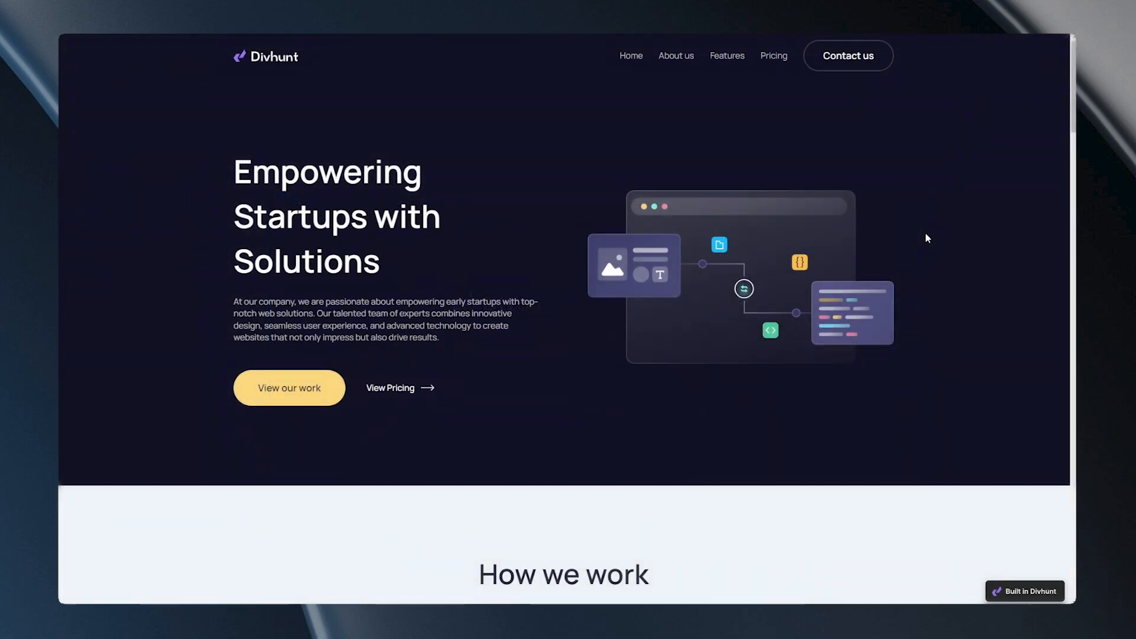
# - View the poster and play button in the preview, then return to the editor canvas
pyautogui.scroll(-3)
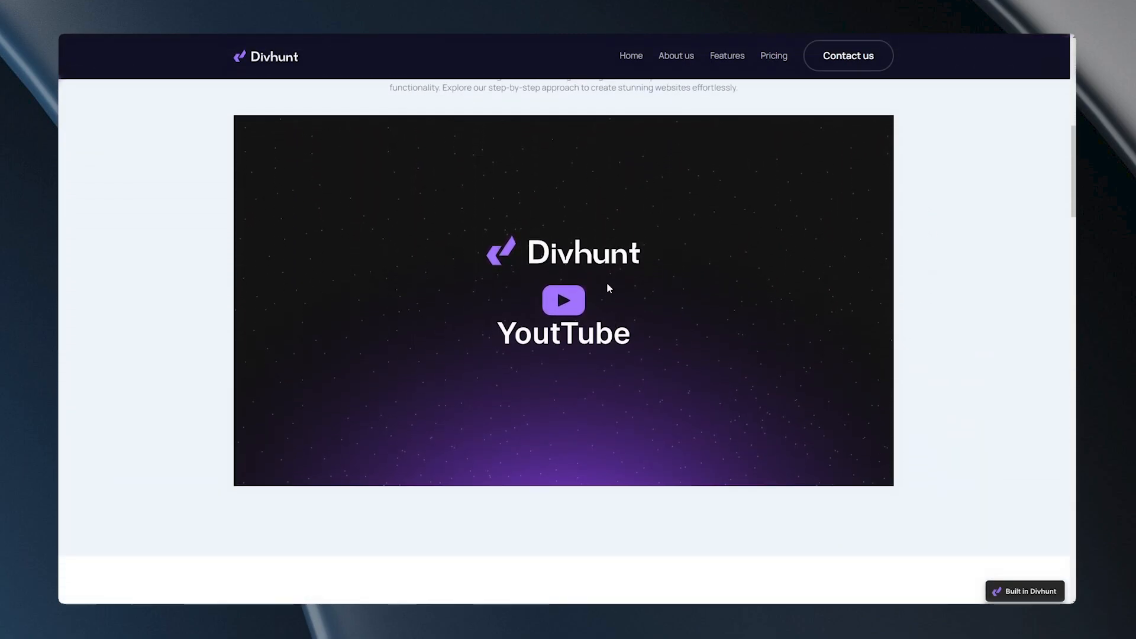
pyautogui.click(564, 300)
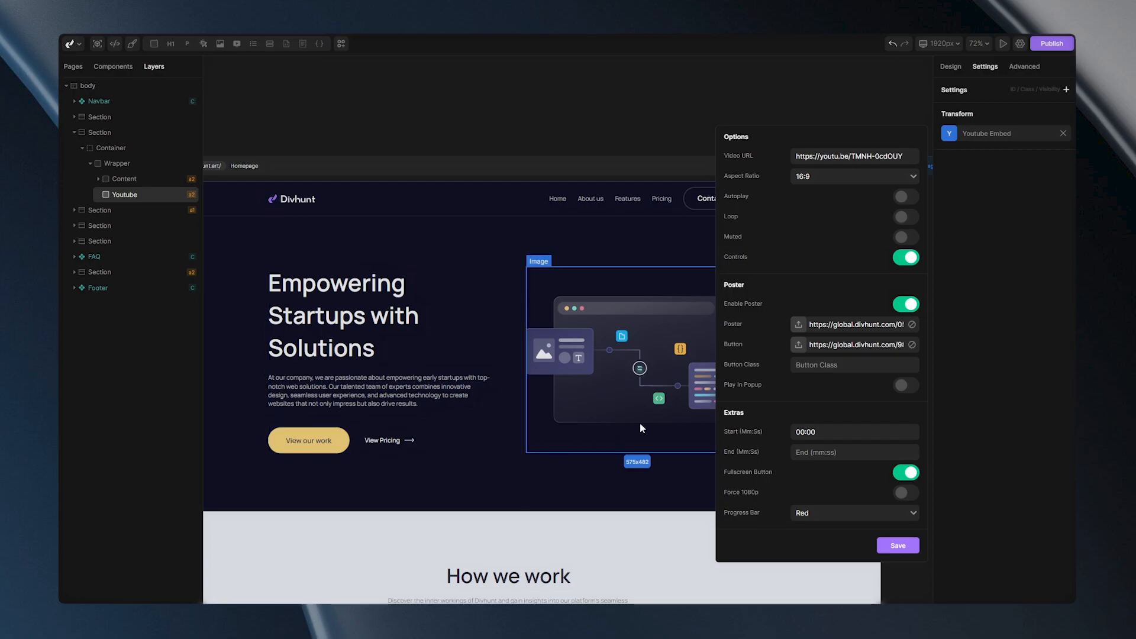
pyautogui.click(906, 385)
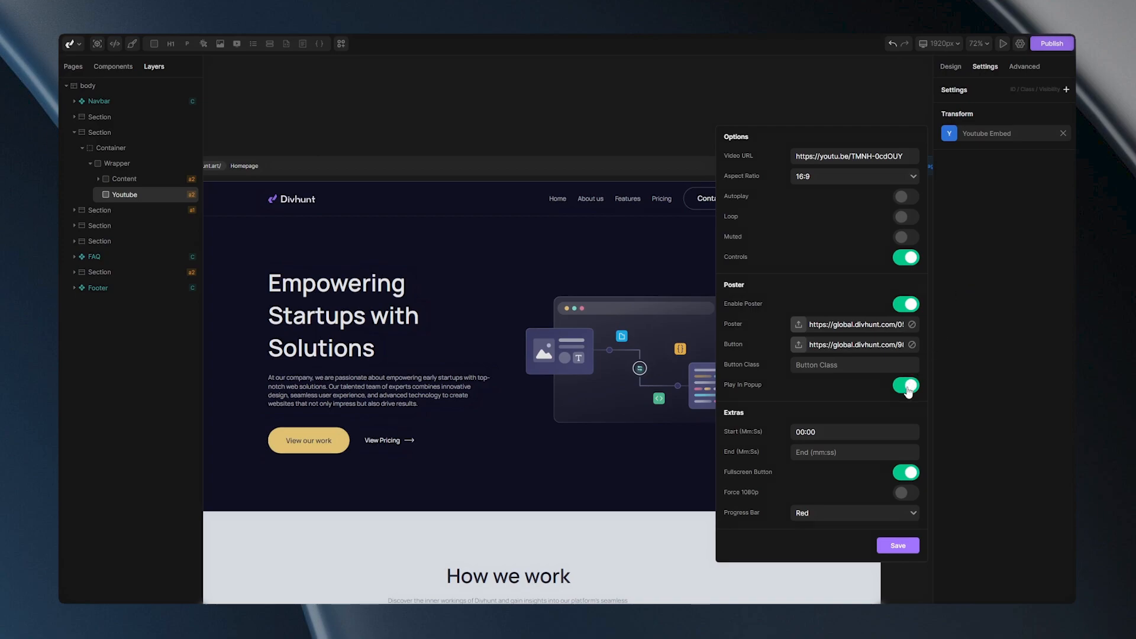
pyautogui.click(906, 386)
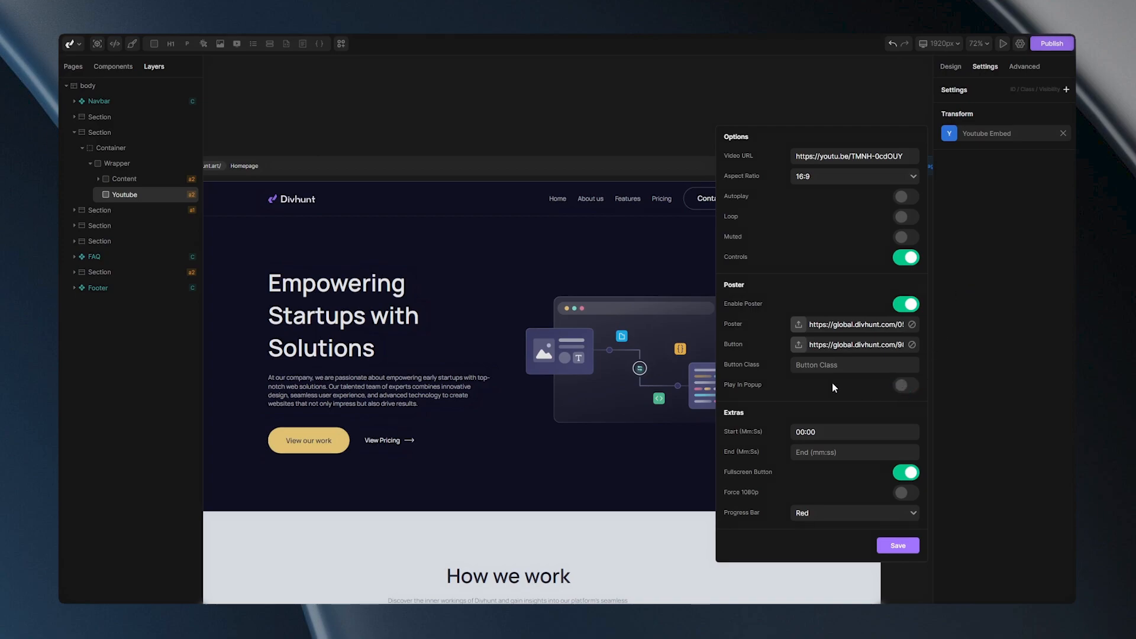
pyautogui.scroll(-3)
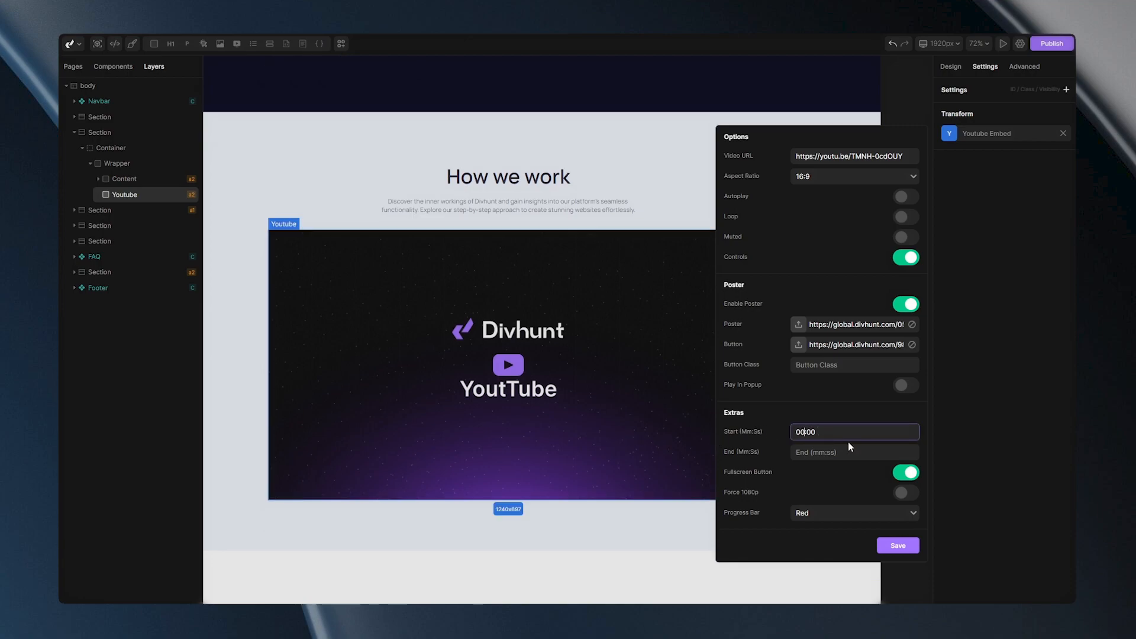
# - Set Start to 04:25 and End to 07:48, and switch Autoplay on
pyautogui.write('04:0')
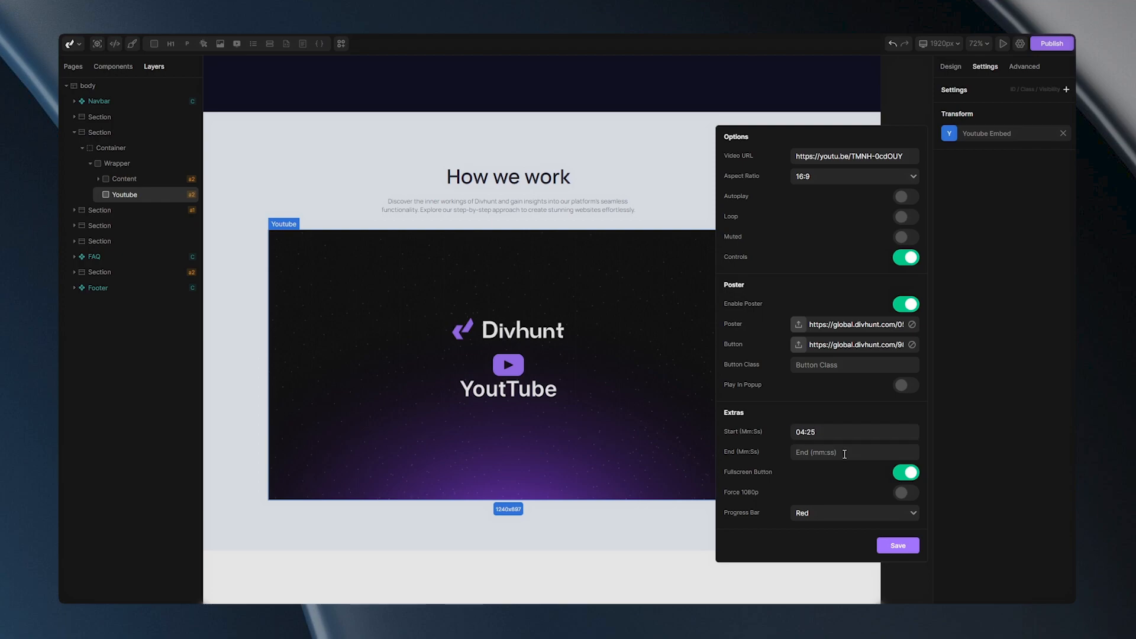
pyautogui.write('0')
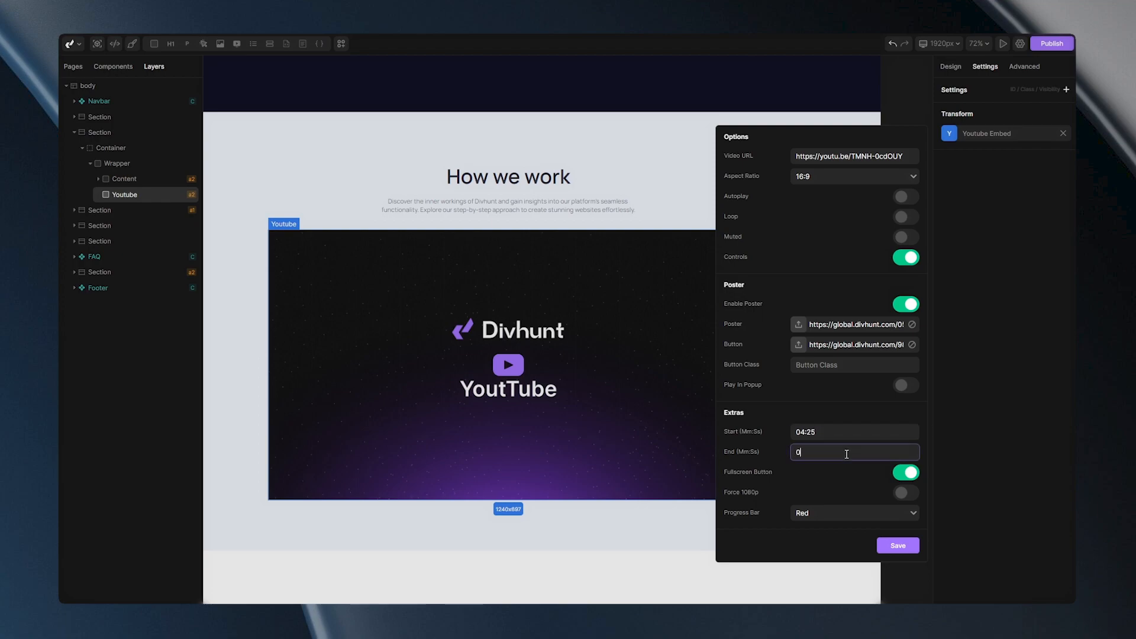
pyautogui.write('7:48')
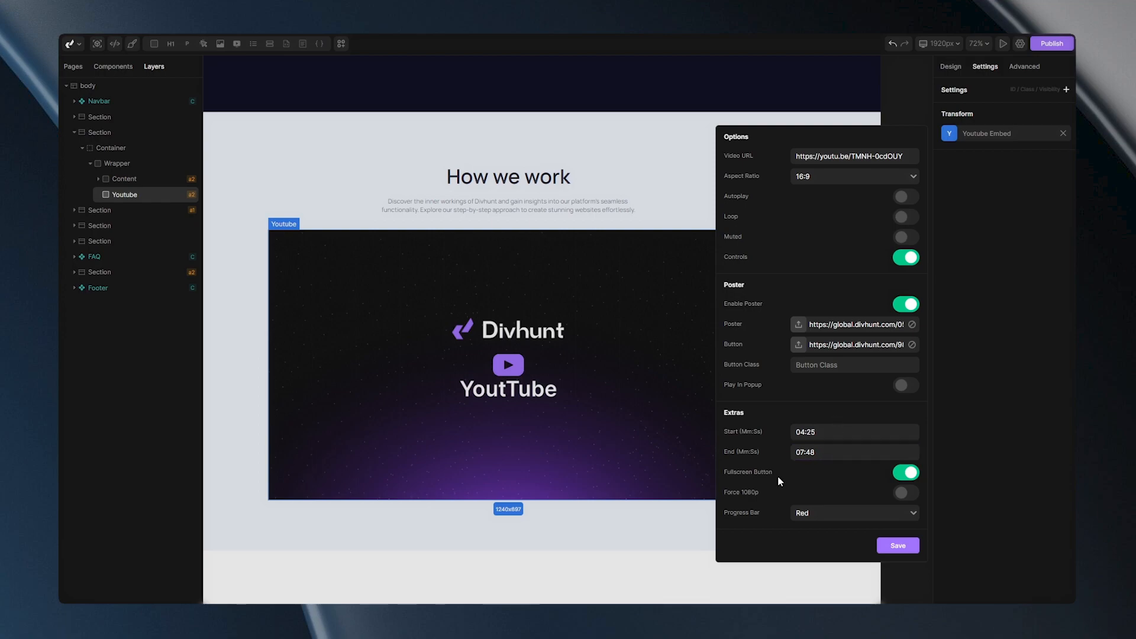
pyautogui.click(905, 197)
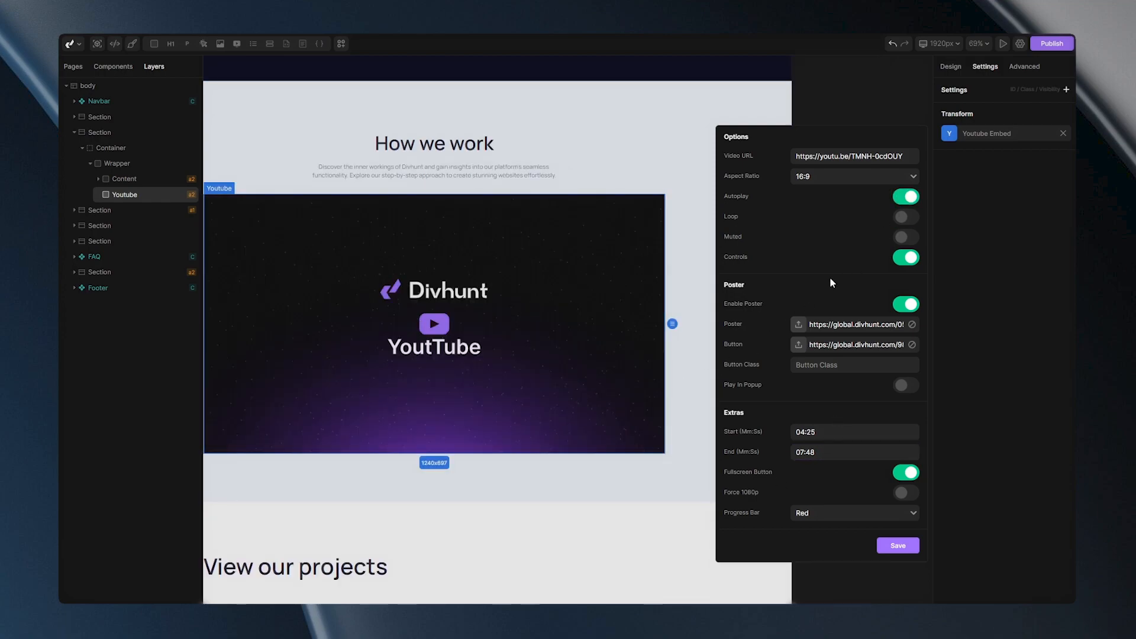
pyautogui.moveTo(830, 316)
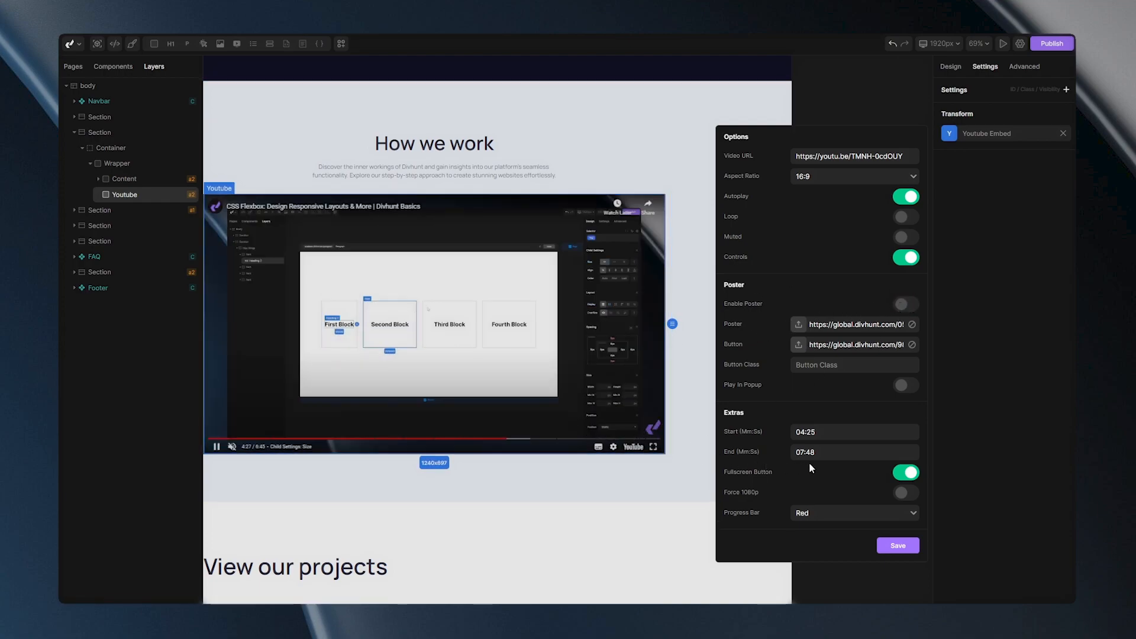
# - Disable the fullscreen button, force 1080p playback and set the progress bar to White
pyautogui.click(906, 472)
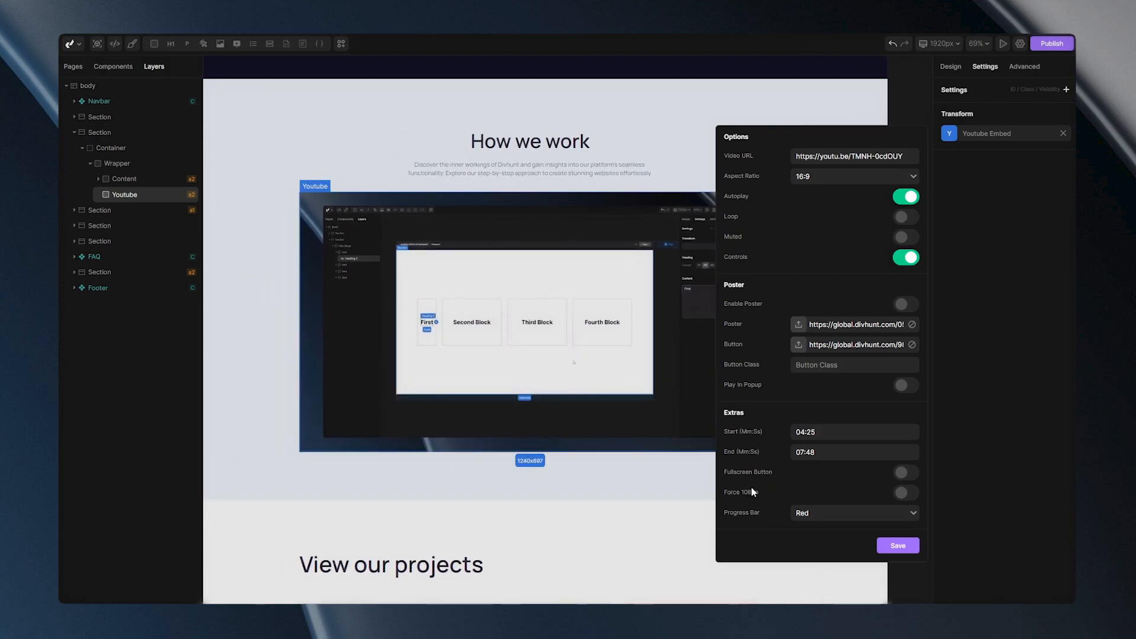
pyautogui.click(906, 493)
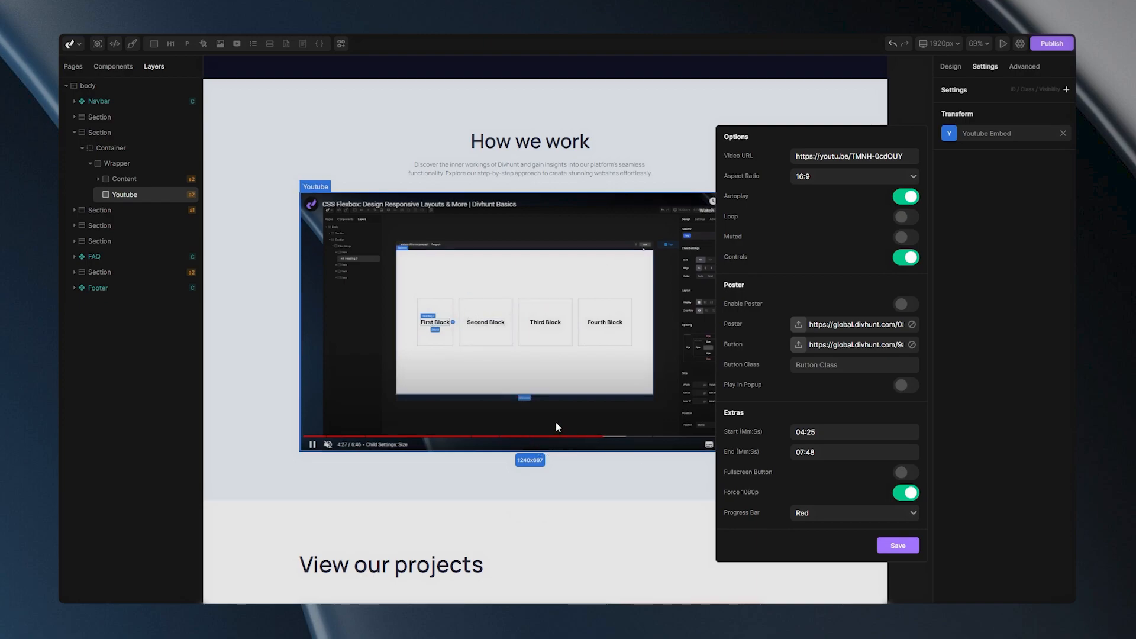
pyautogui.click(854, 513)
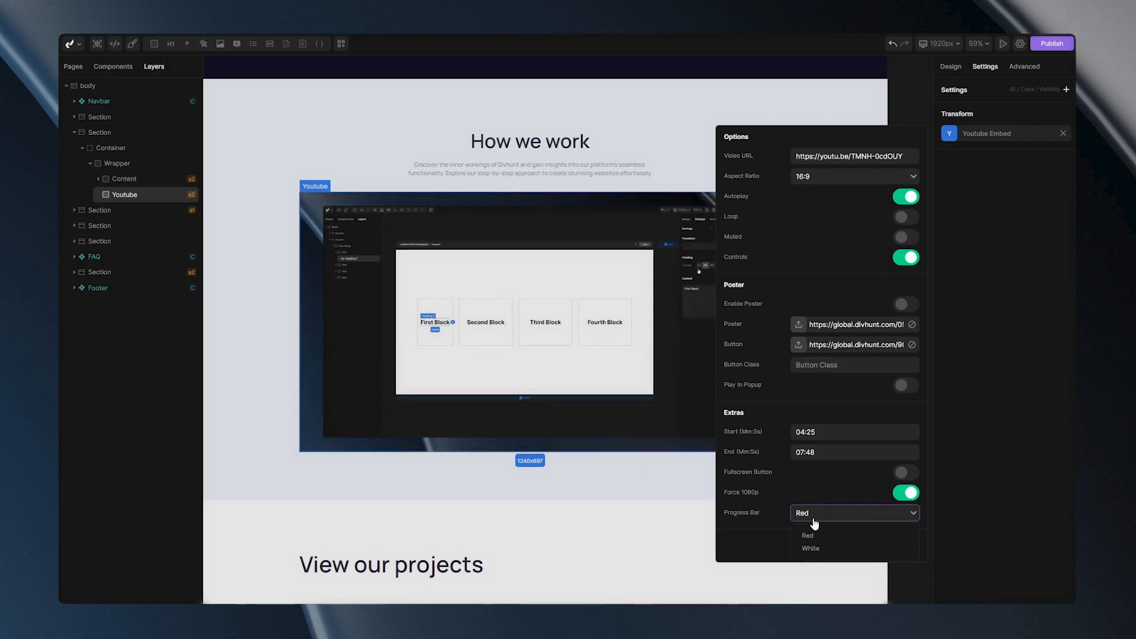
pyautogui.click(810, 548)
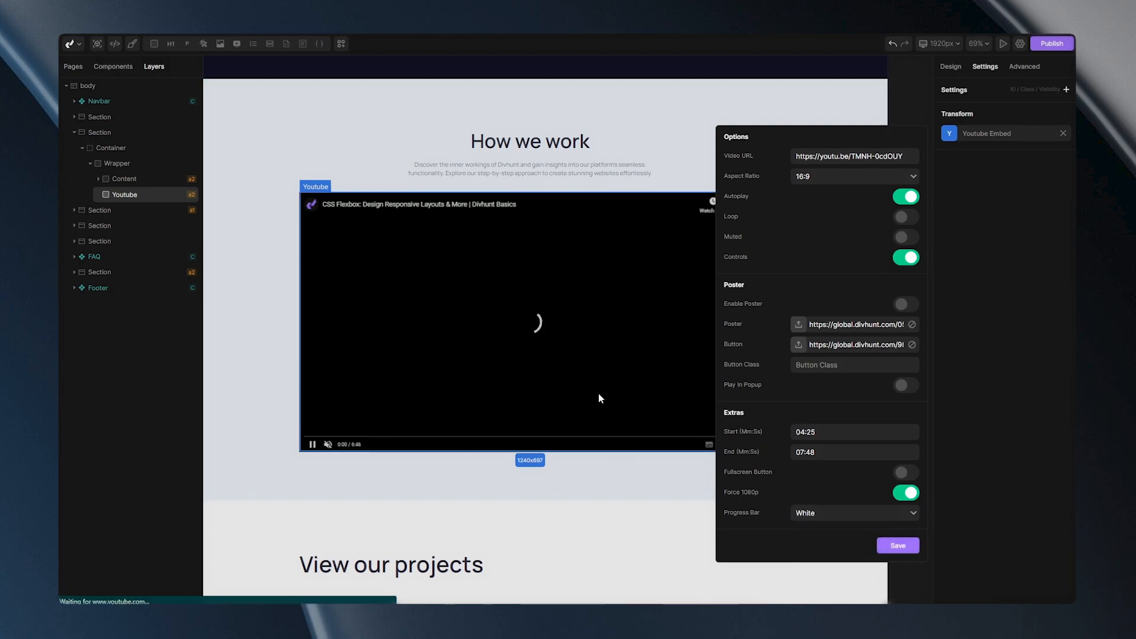